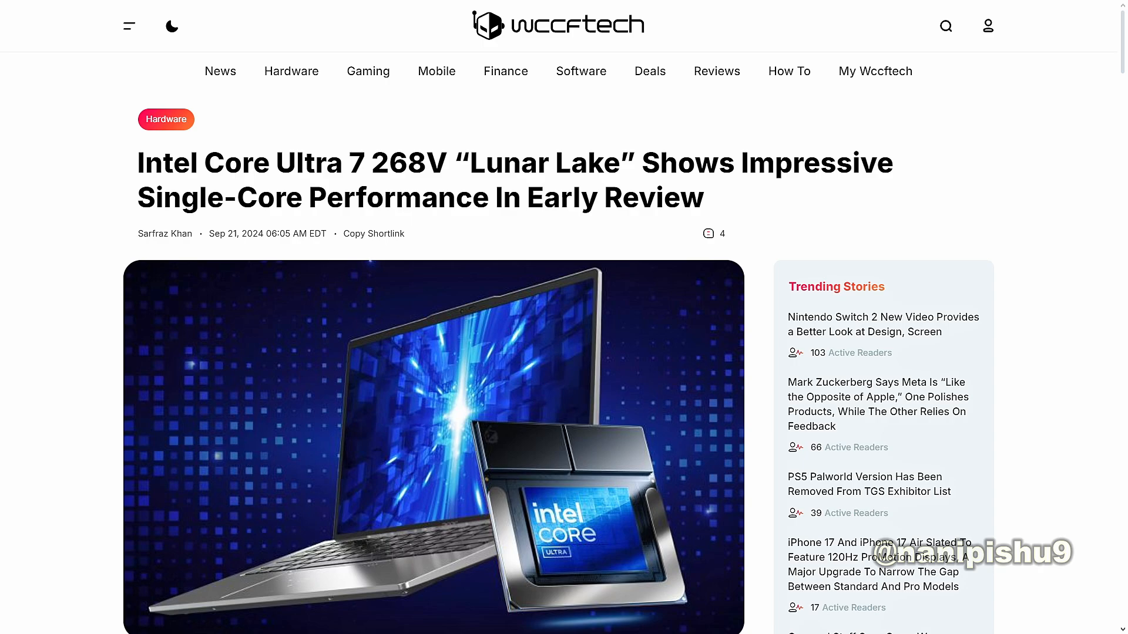
pyautogui.scroll(-3)
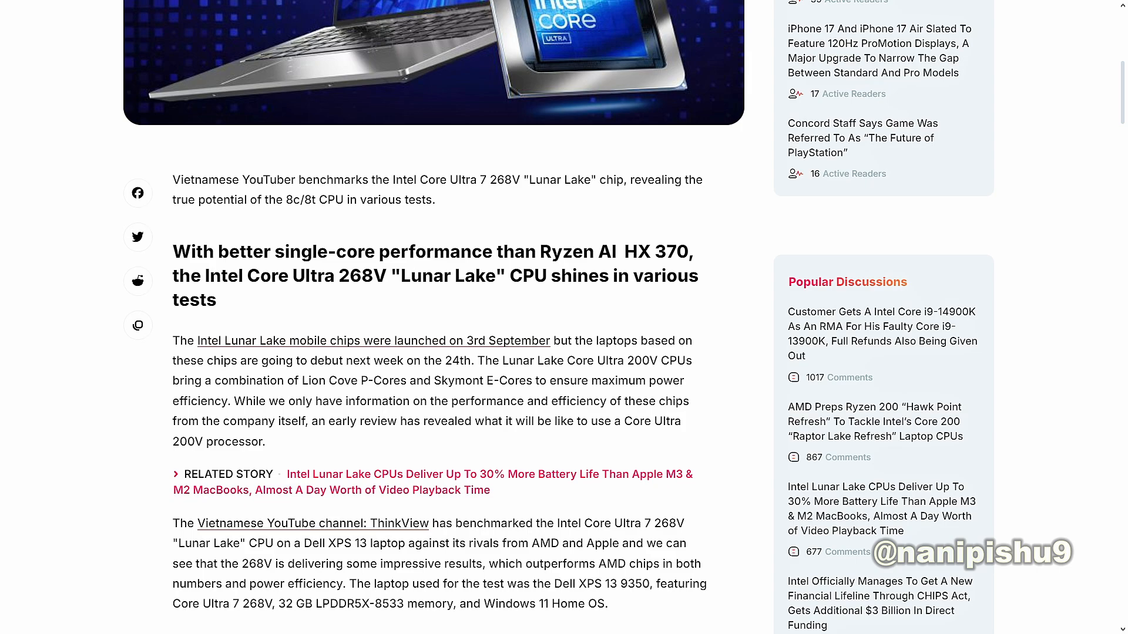
pyautogui.scroll(-3)
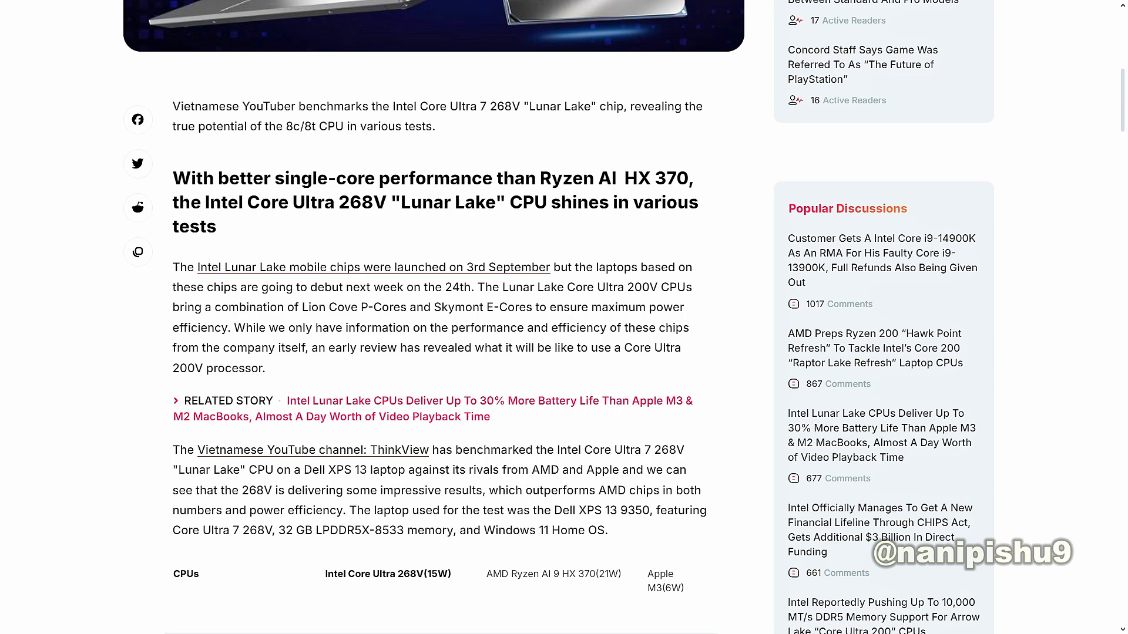
pyautogui.scroll(-3)
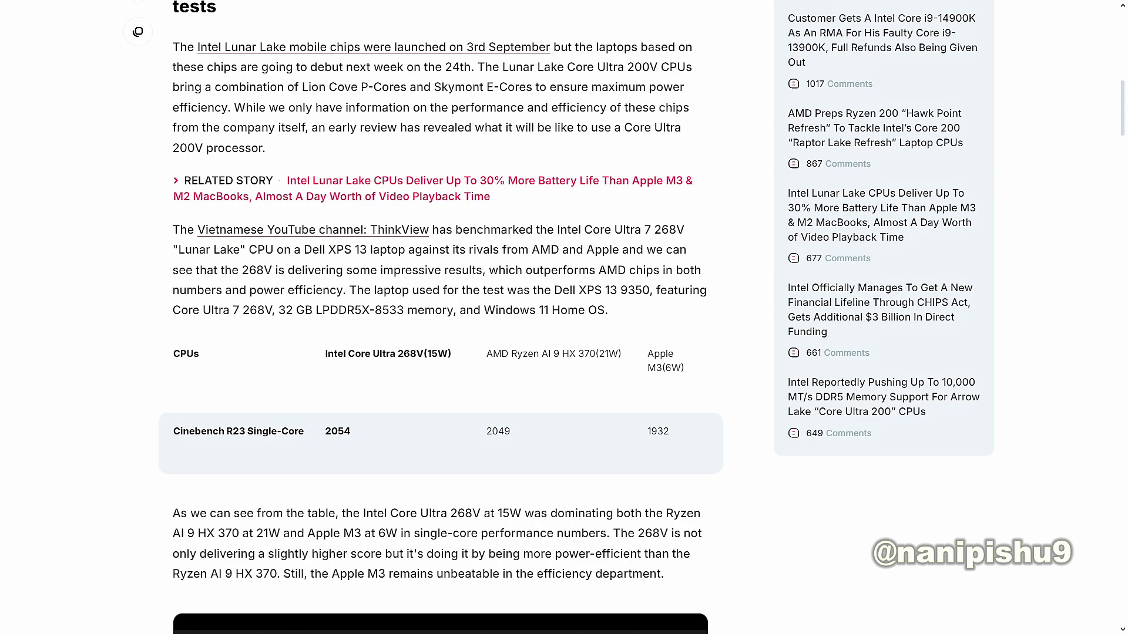
pyautogui.scroll(-3)
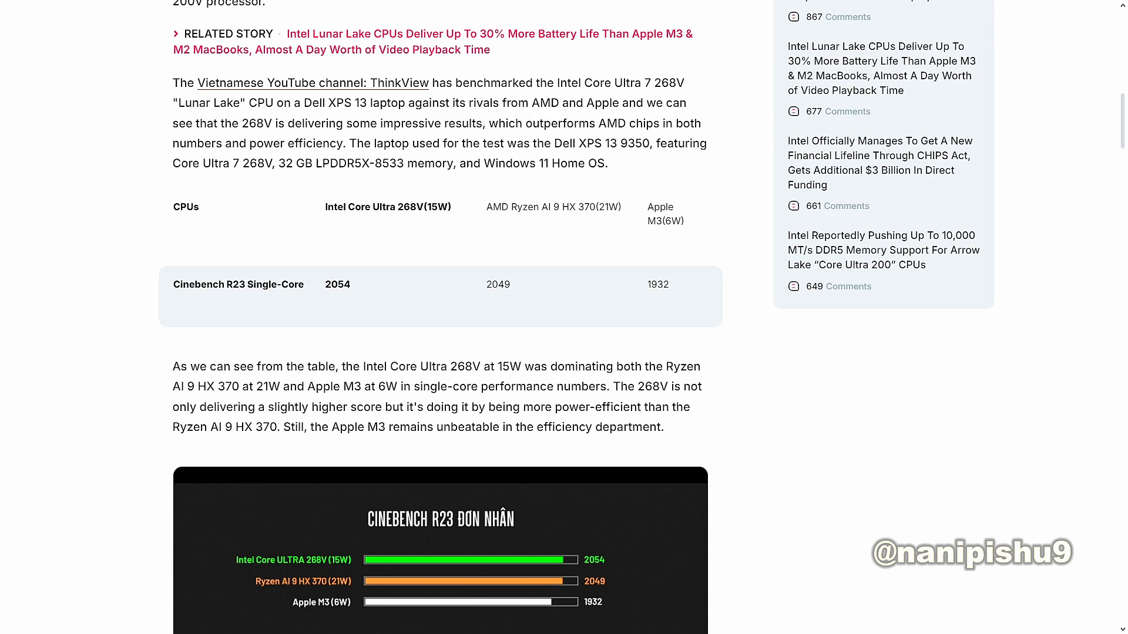
pyautogui.scroll(-3)
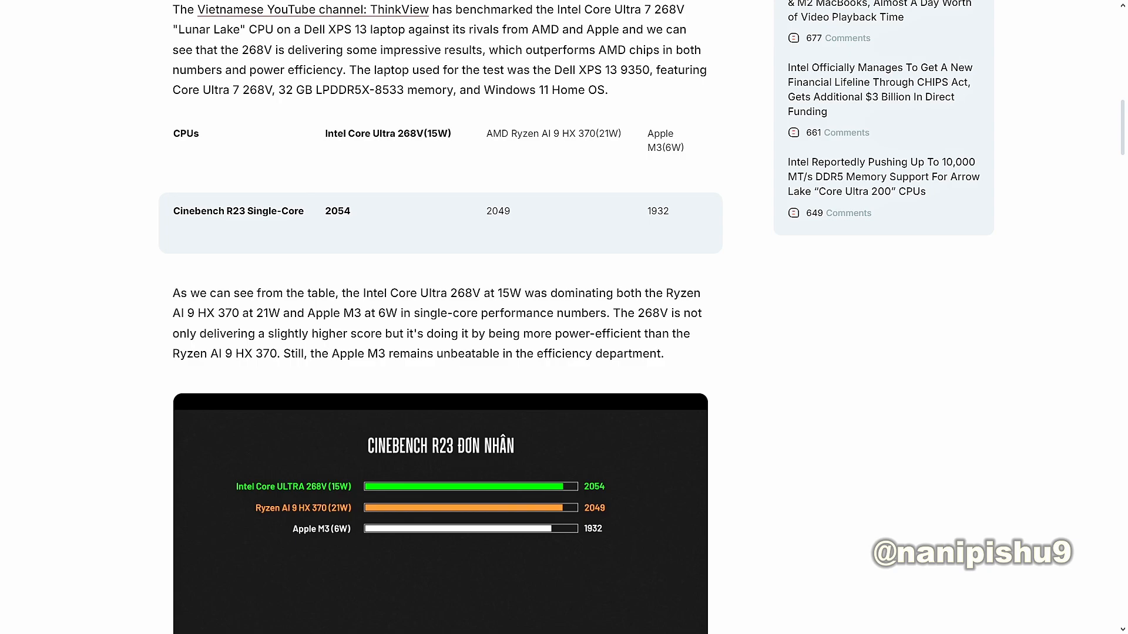
pyautogui.scroll(-3)
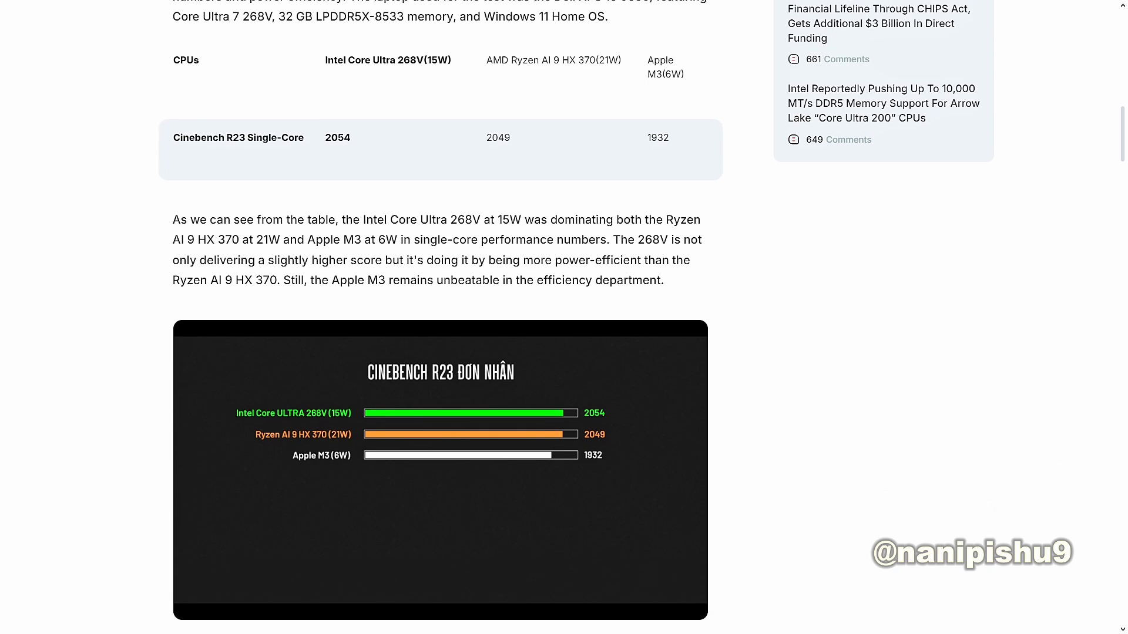
pyautogui.scroll(-3)
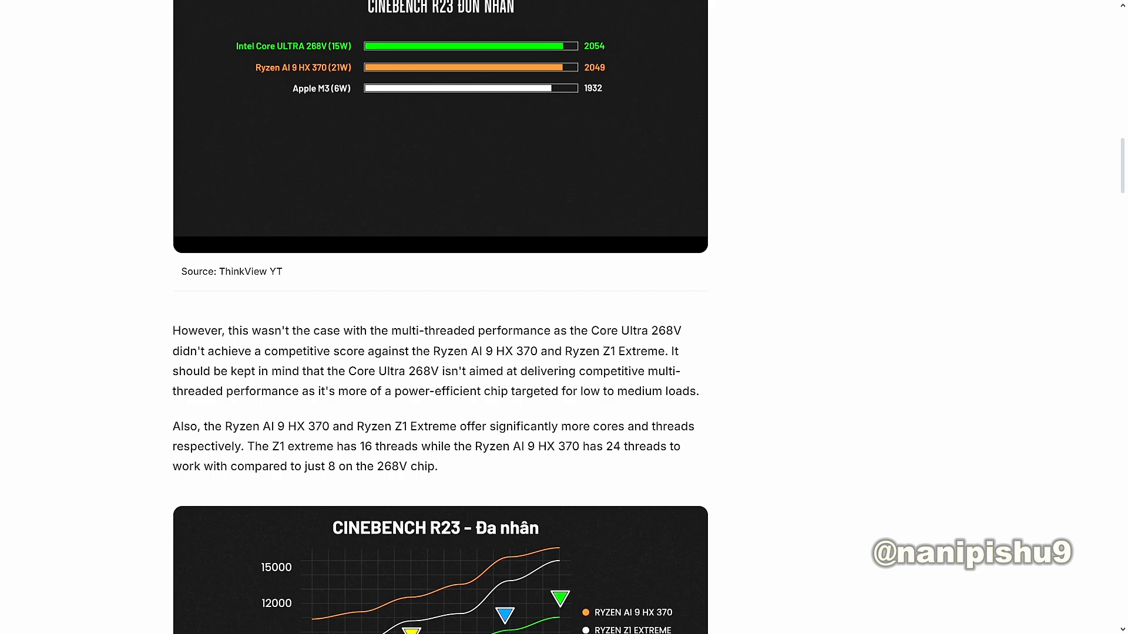
pyautogui.scroll(-3)
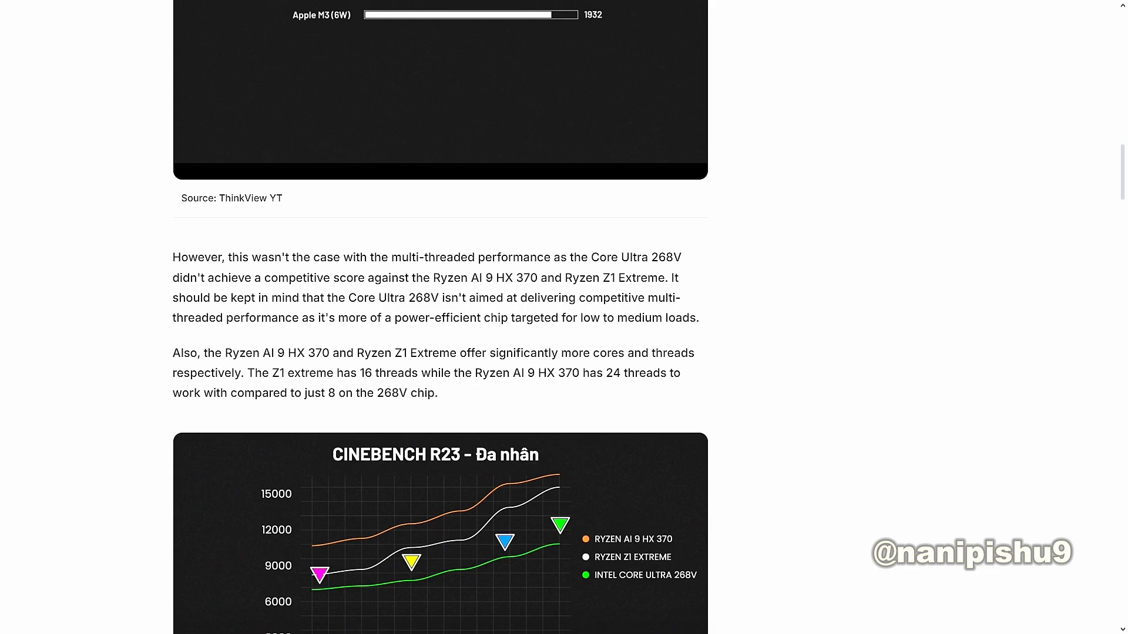
pyautogui.scroll(-3)
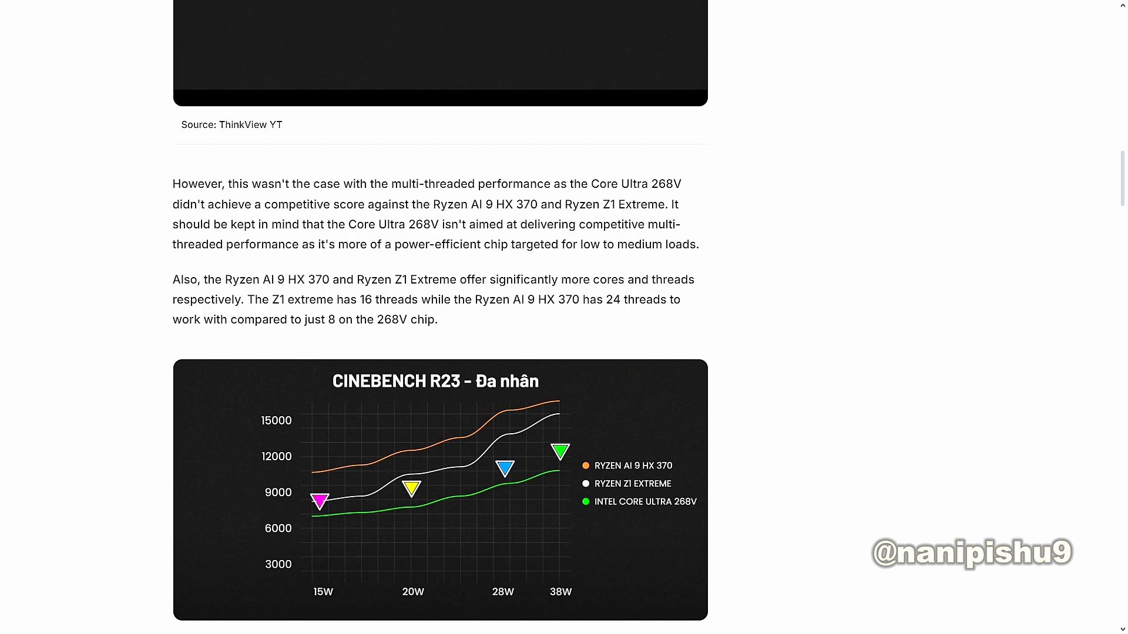
pyautogui.scroll(-3)
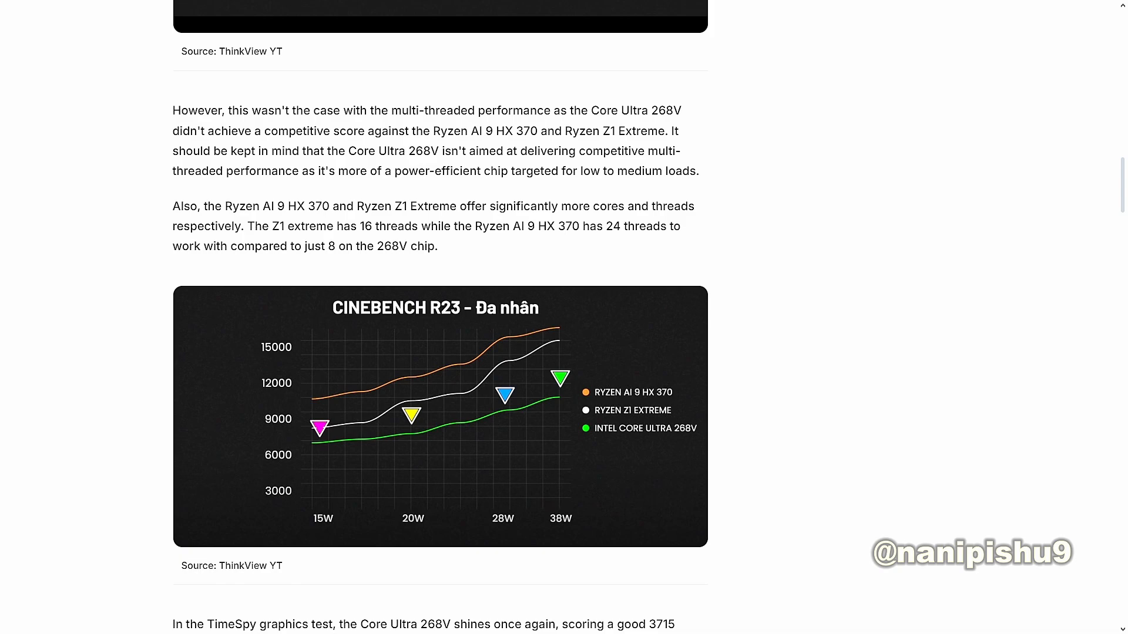
pyautogui.scroll(-3)
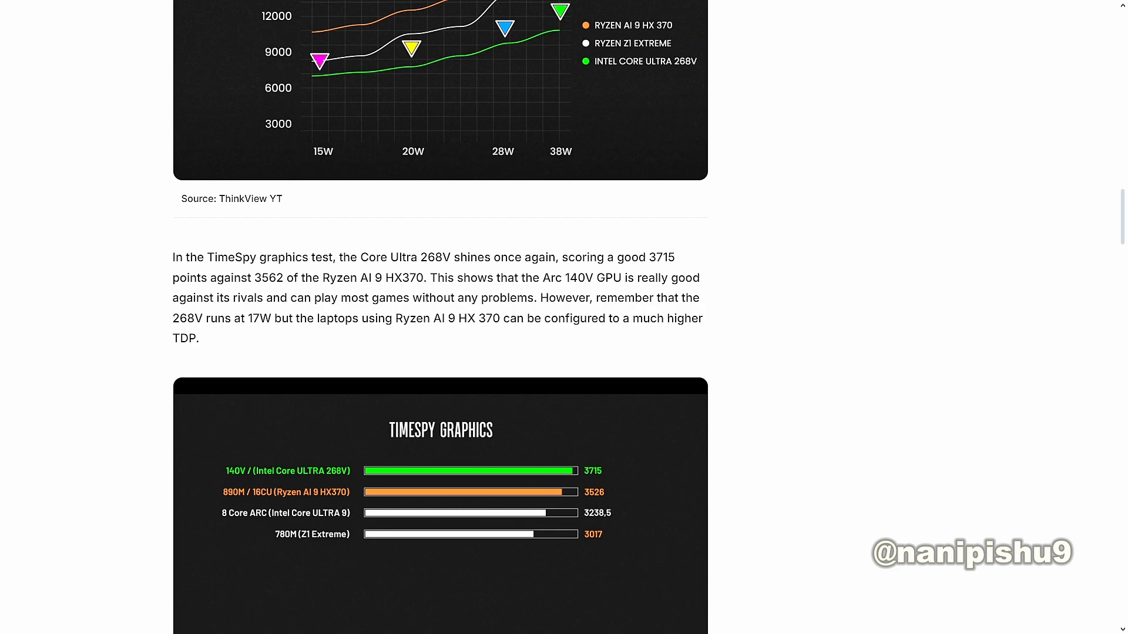
pyautogui.scroll(-3)
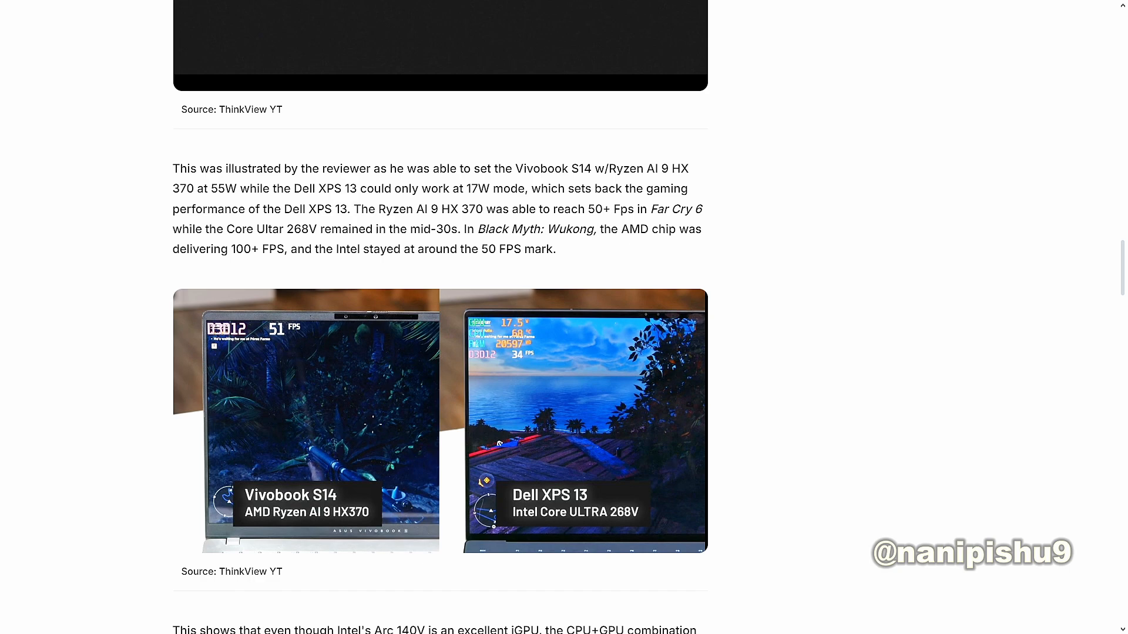
pyautogui.scroll(-3)
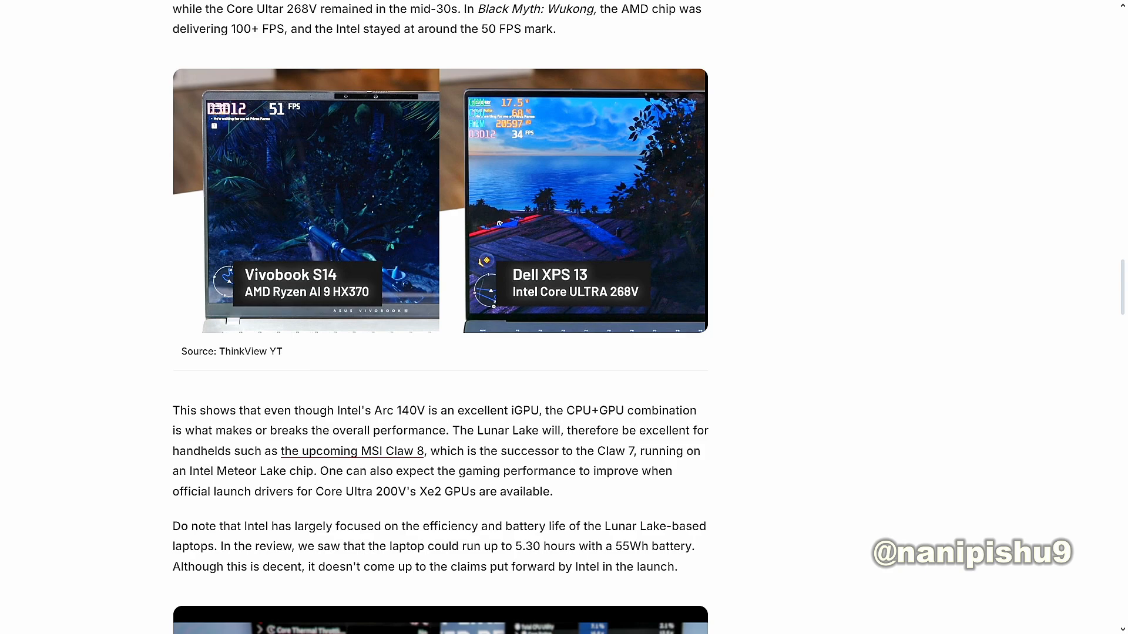
pyautogui.scroll(-3)
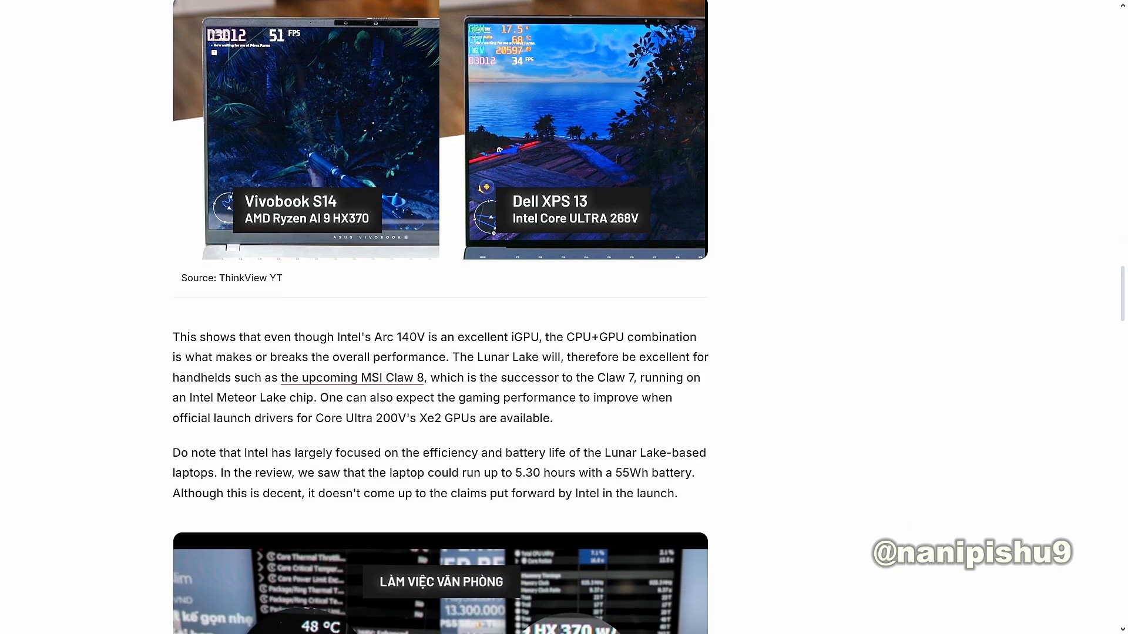
pyautogui.scroll(-3)
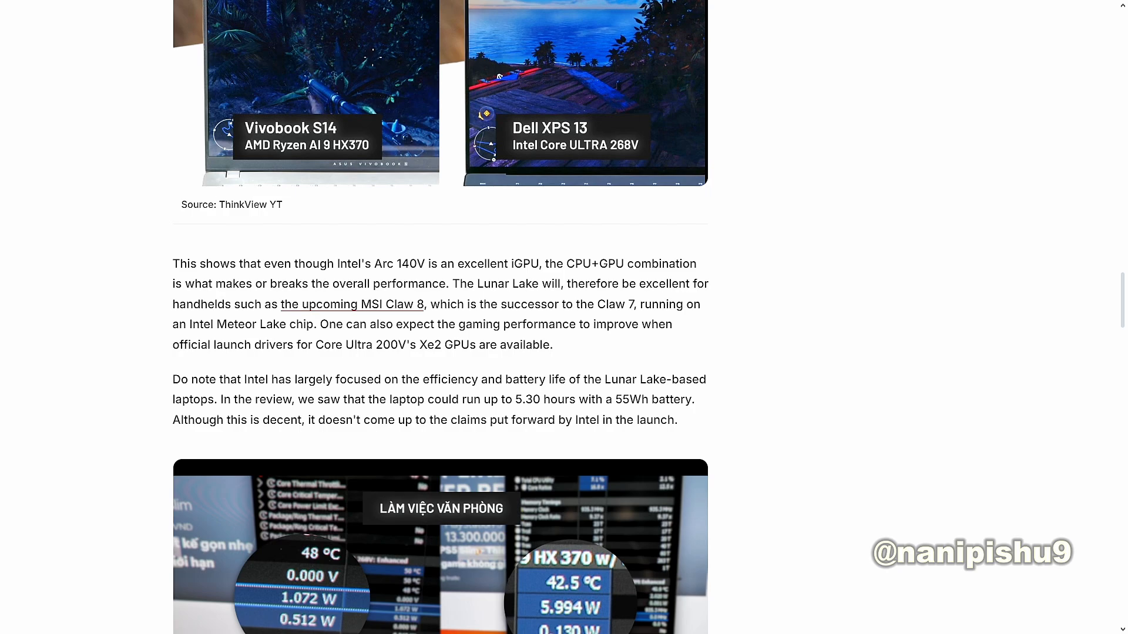
pyautogui.scroll(-3)
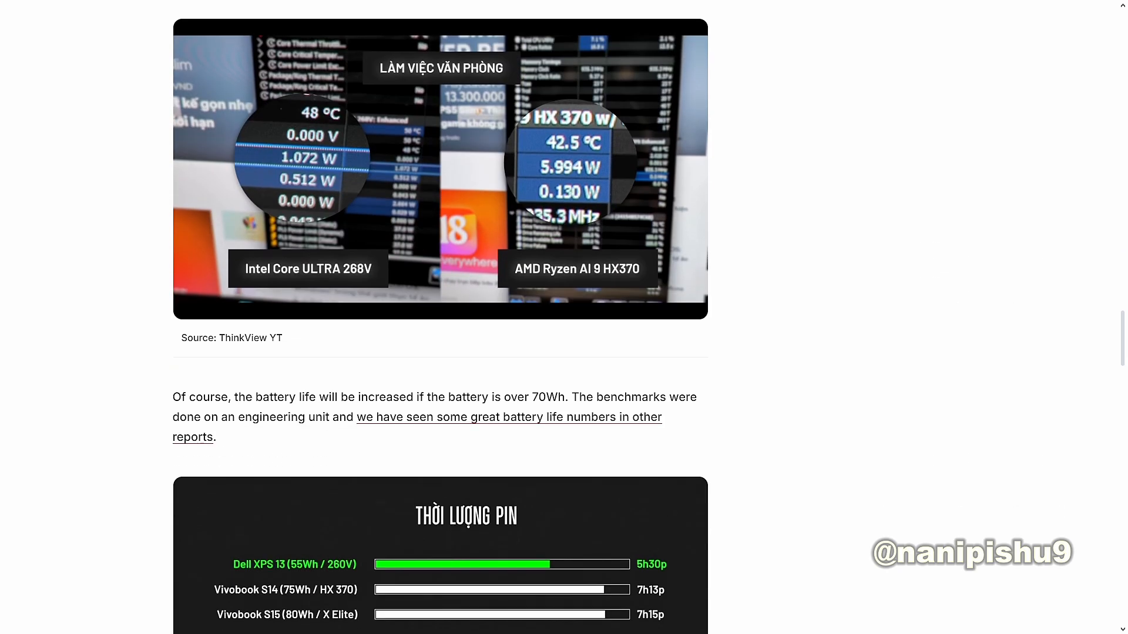
pyautogui.scroll(-3)
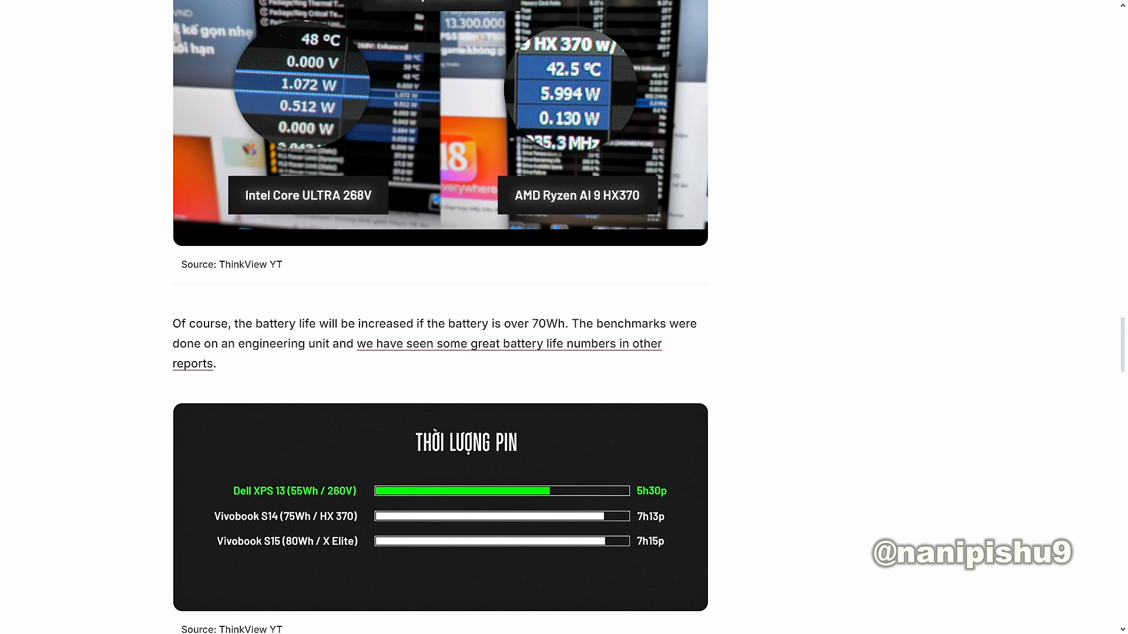
pyautogui.scroll(-3)
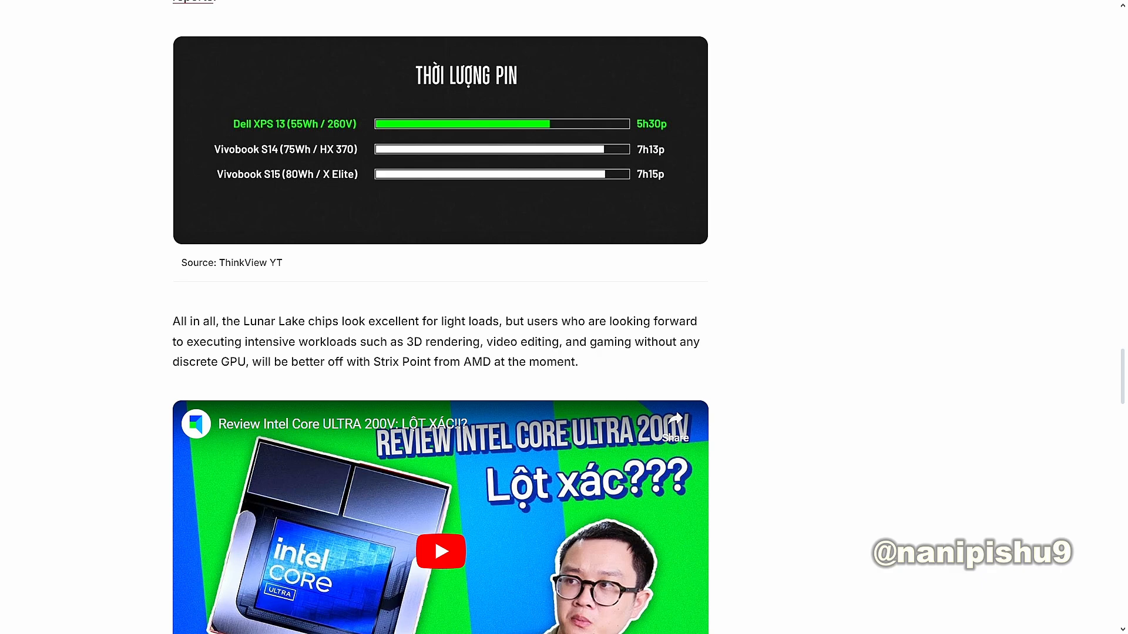
pyautogui.scroll(-3)
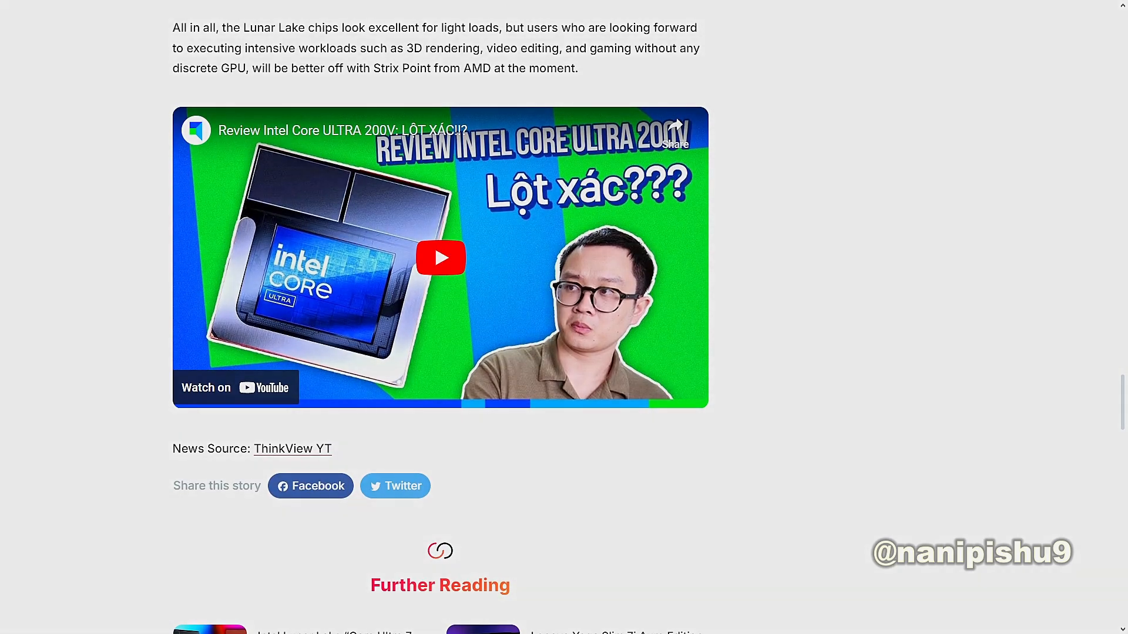